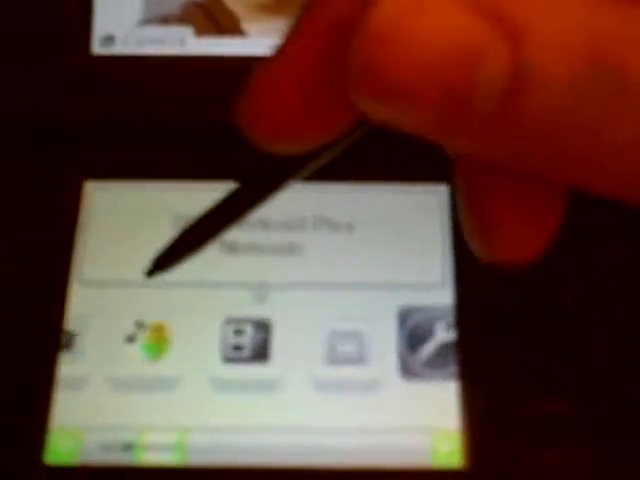
Step: Scroll the software row toward the Nintendo DSi Camera icon
click(244, 356)
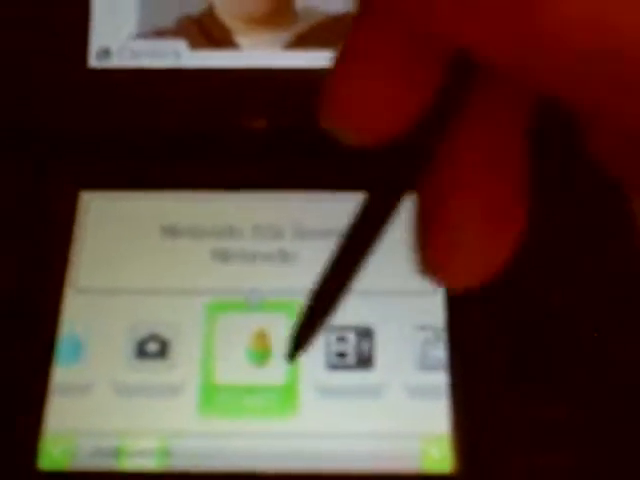
click(252, 350)
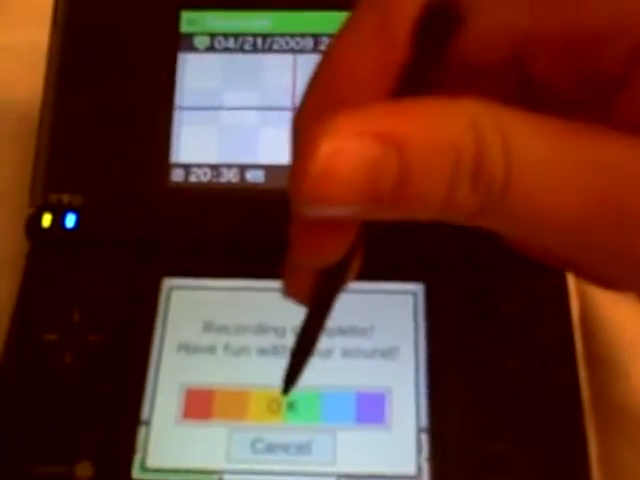
Step: Confirm OK on the 'Recording complete!' message for the voice clip
click(284, 408)
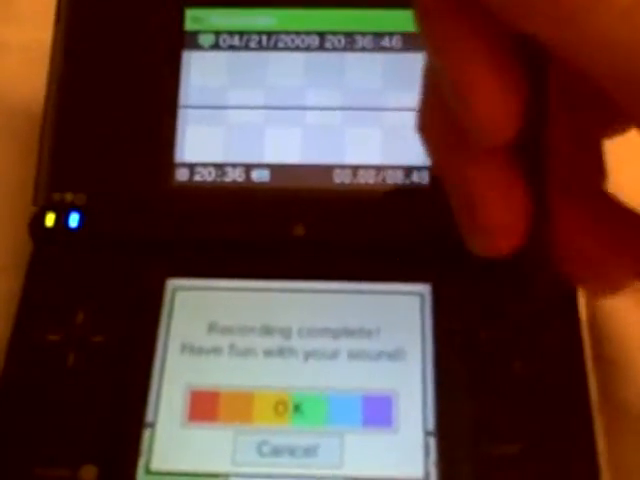